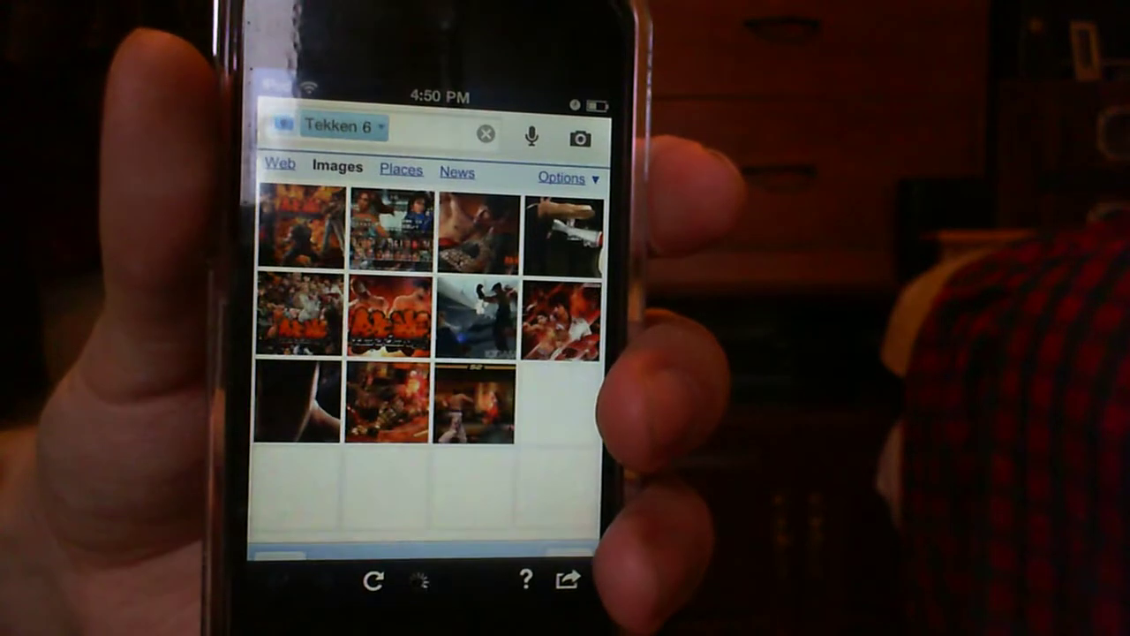
{"action": "scroll", "scroll_direction": "down", "scroll_amount": 3}
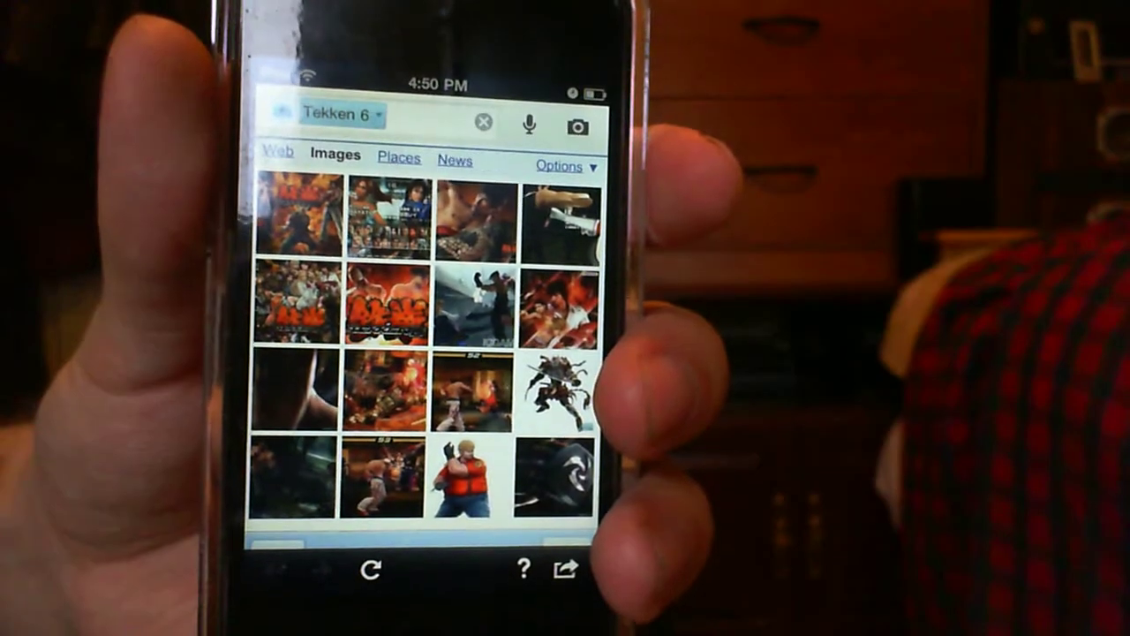